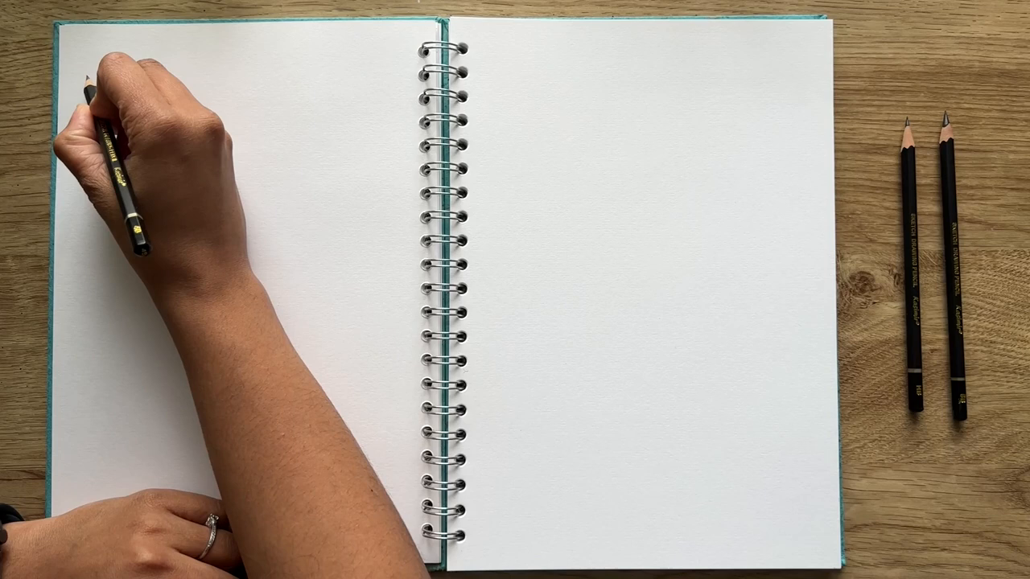
Step: Draw a short straight pencil line joining the first two dots at the top-left
{"action": "left_click_drag", "start_coordinate": [88, 73], "coordinate": [149, 71]}
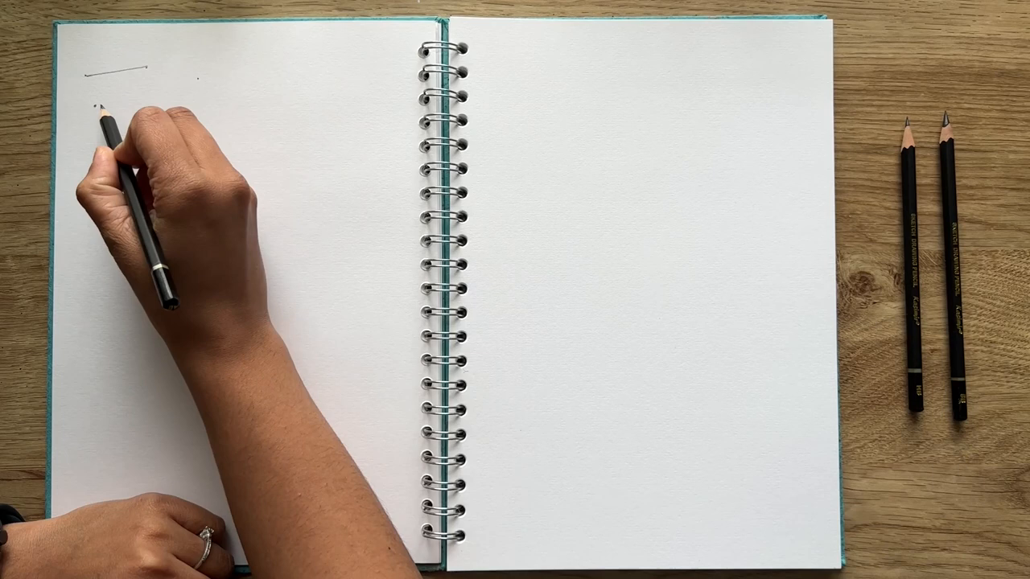